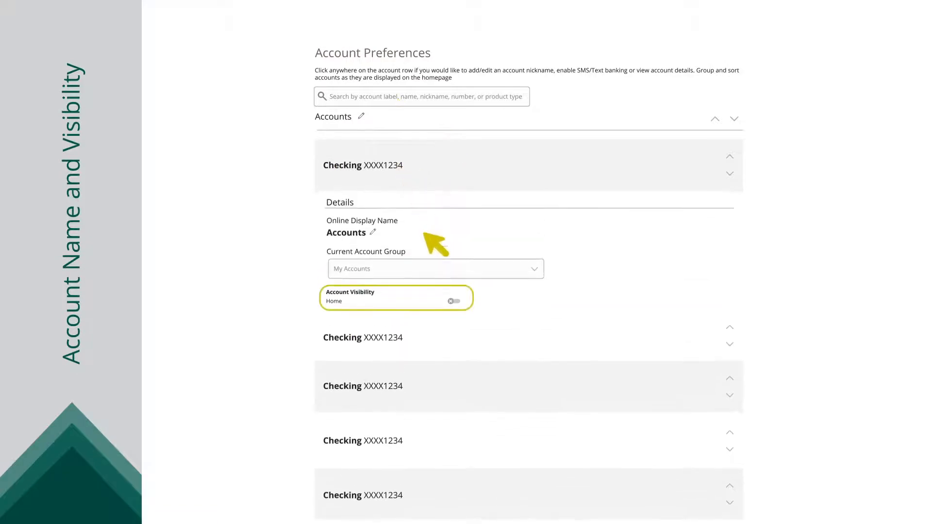
# - Switch on Home visibility for the Checking XXXX1234 account
pyautogui.click(453, 301)
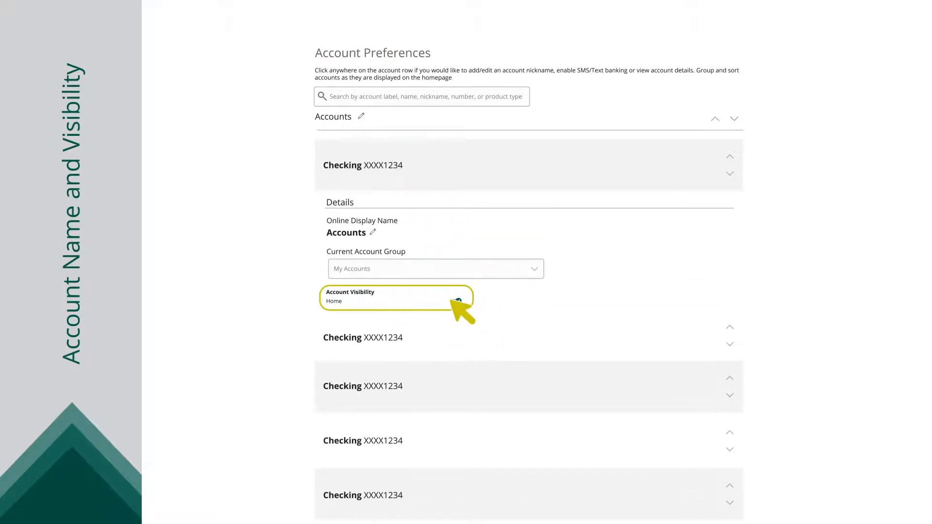
pyautogui.click(455, 301)
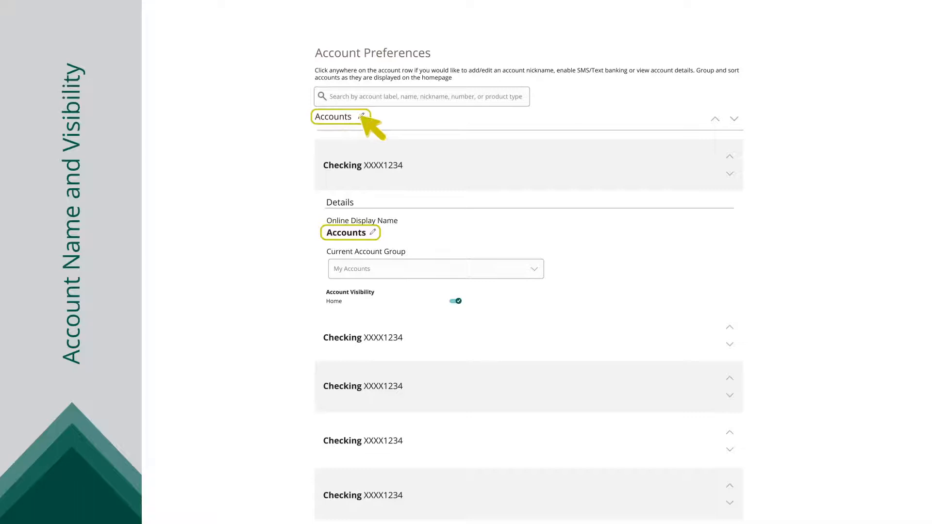